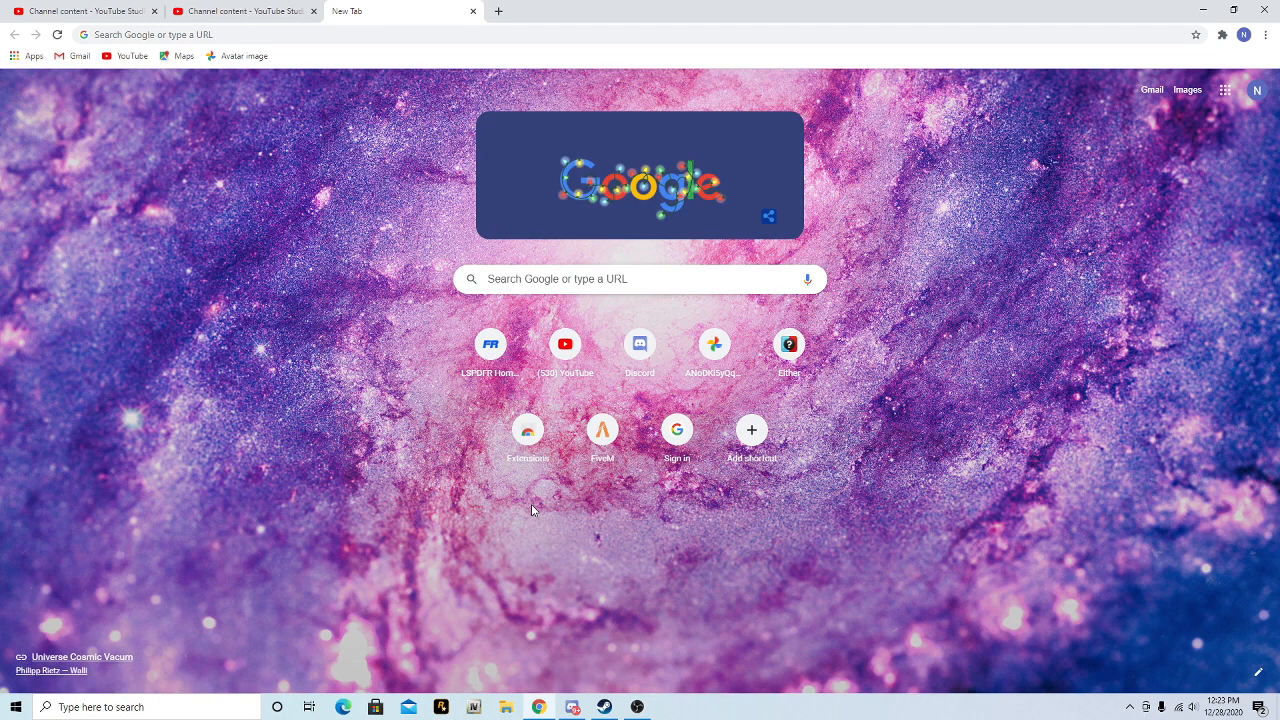
mouse_move(368, 32)
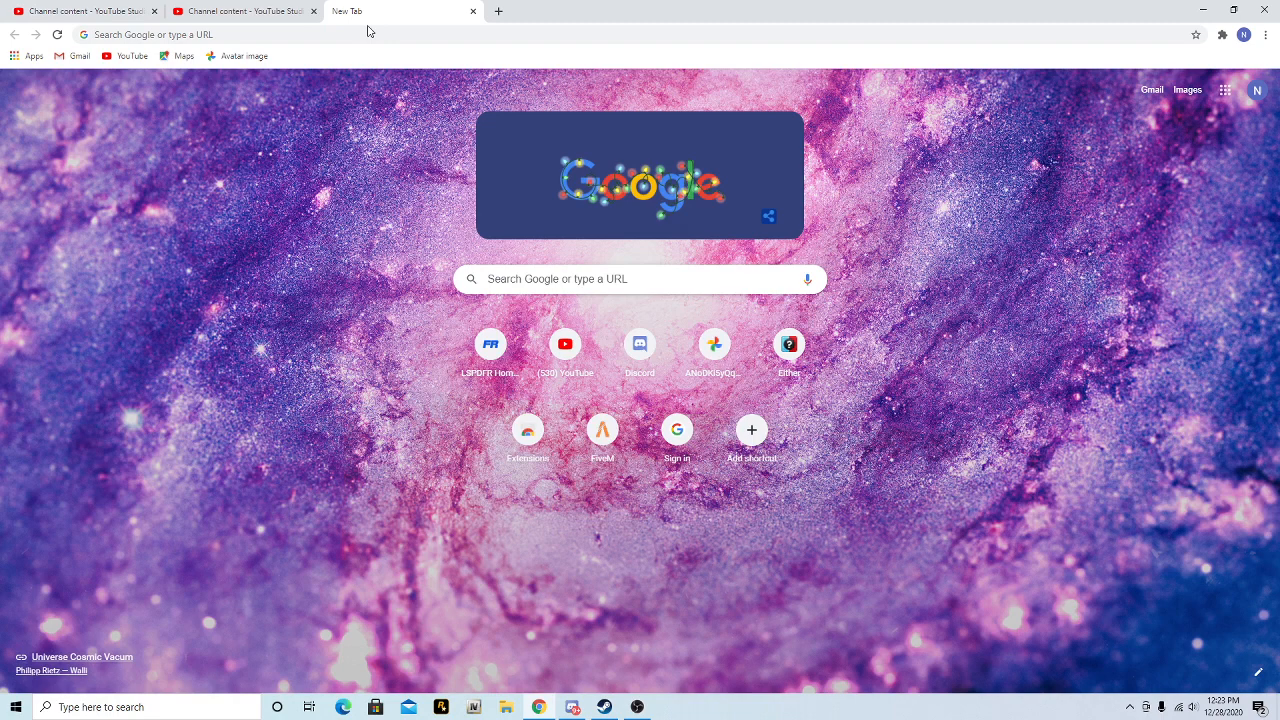
mouse_move(664, 620)
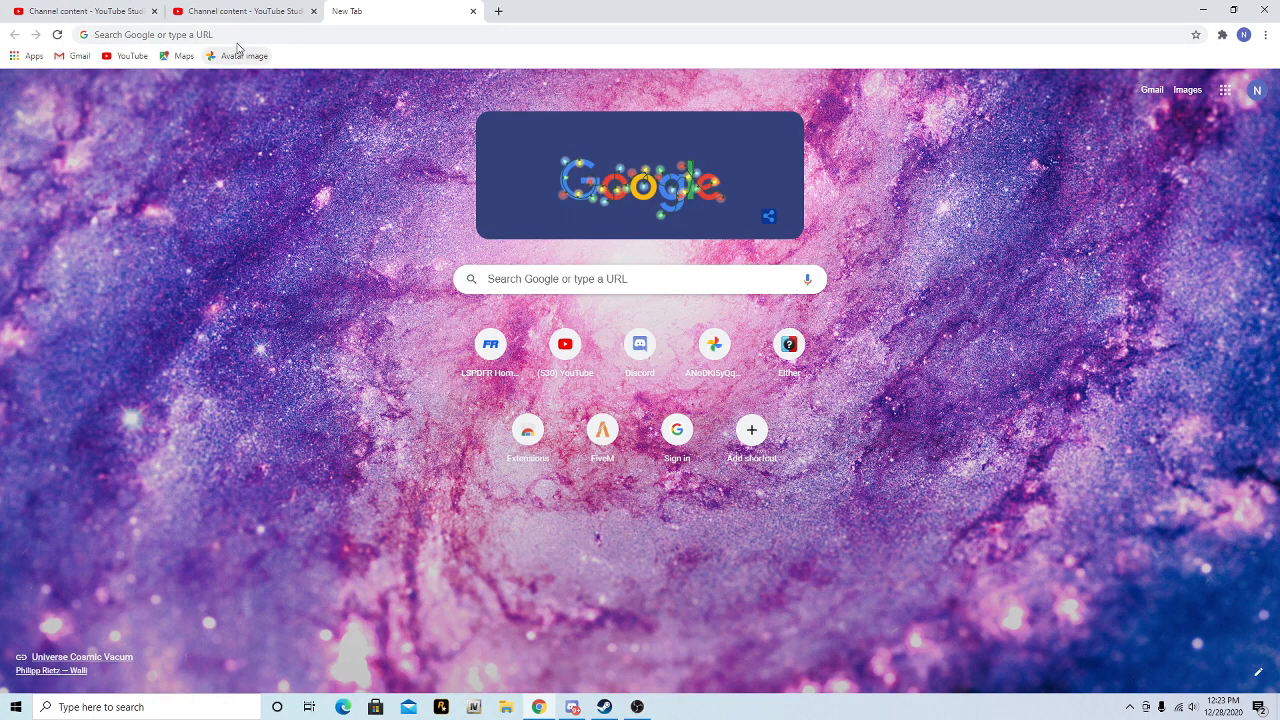
Load the fivem.net home page from the address bar
click(150, 34)
text(fivem.net)
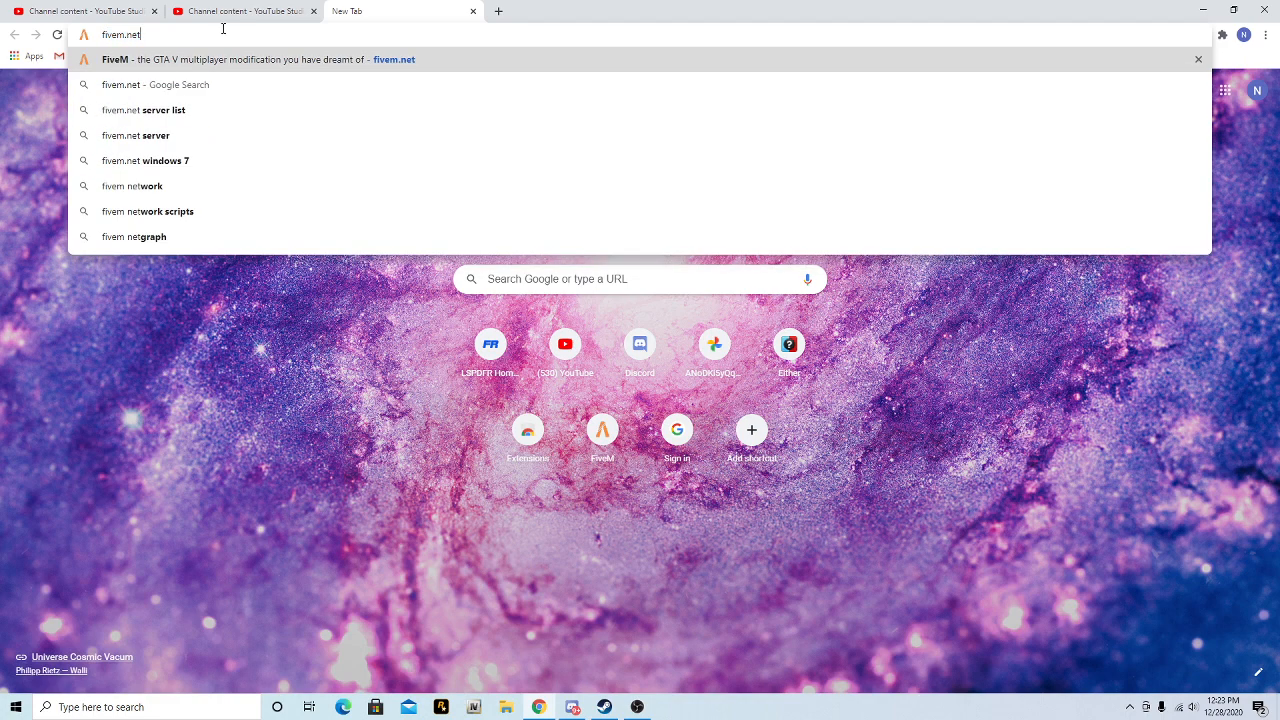
key(Enter)
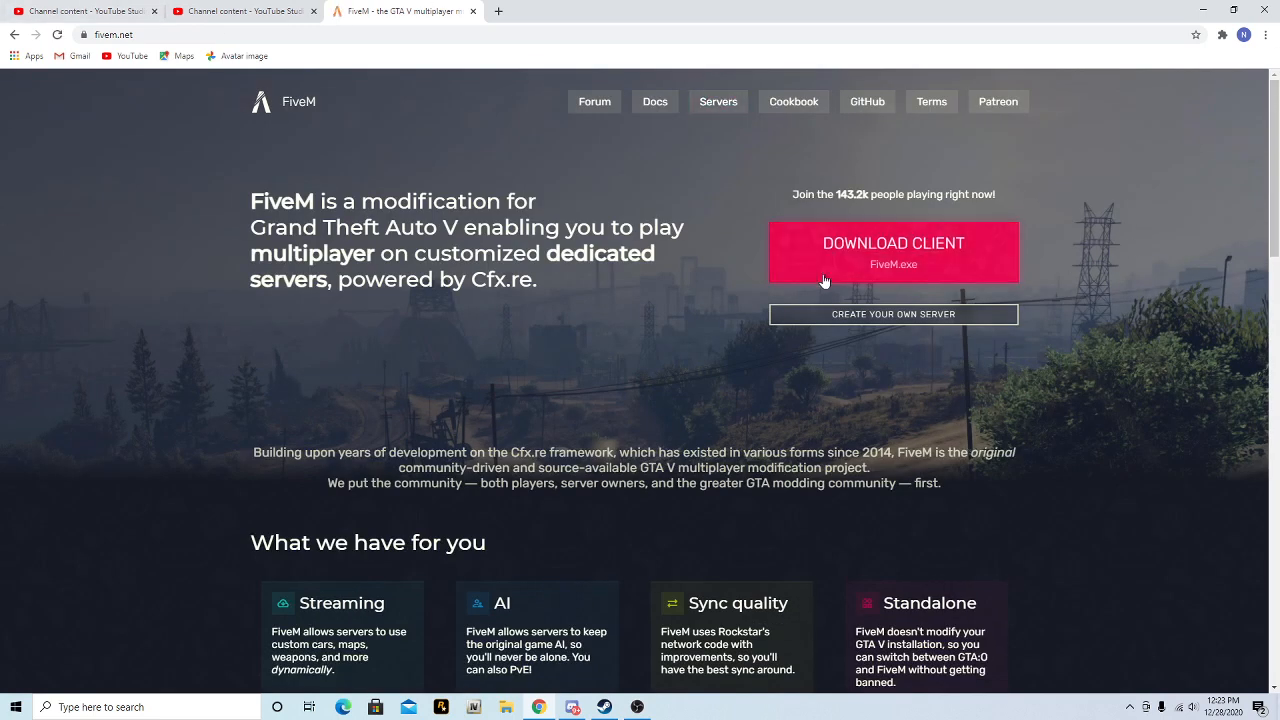
mouse_move(892, 268)
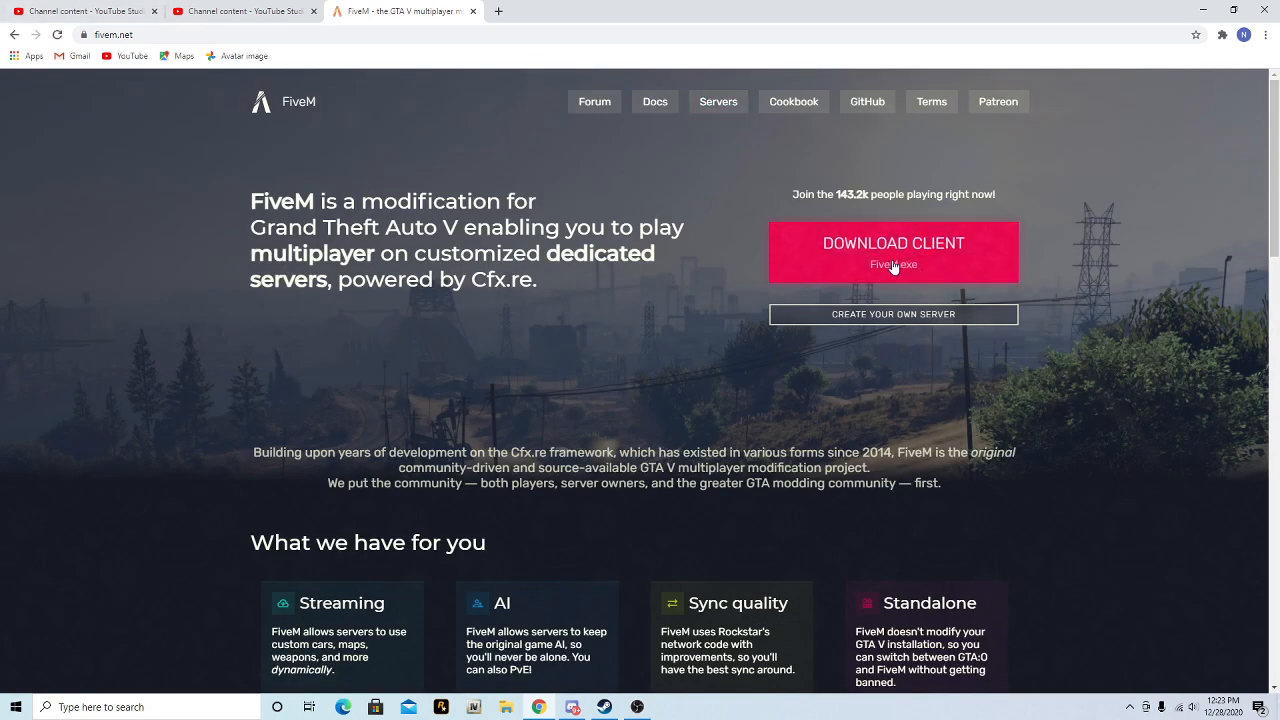
Request the FiveM client download and accept the Terms of Service with 'Sure, I agree!'
click(892, 252)
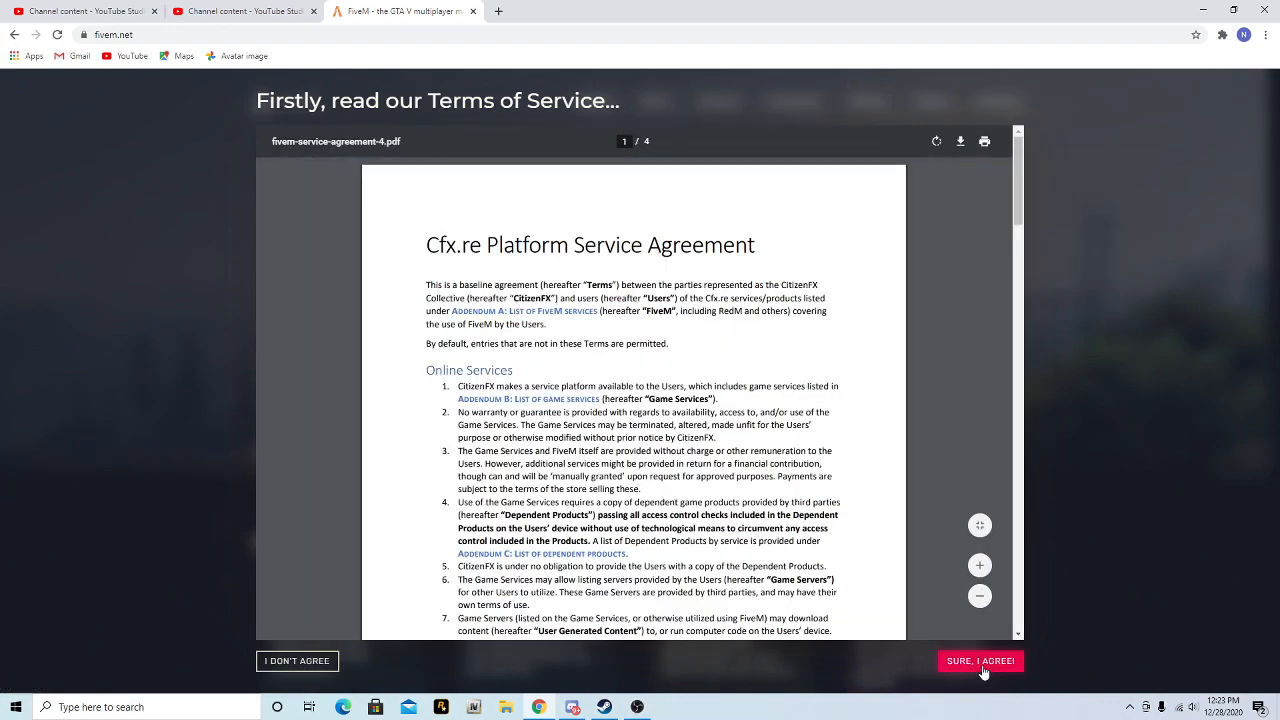
scroll(down, 3)
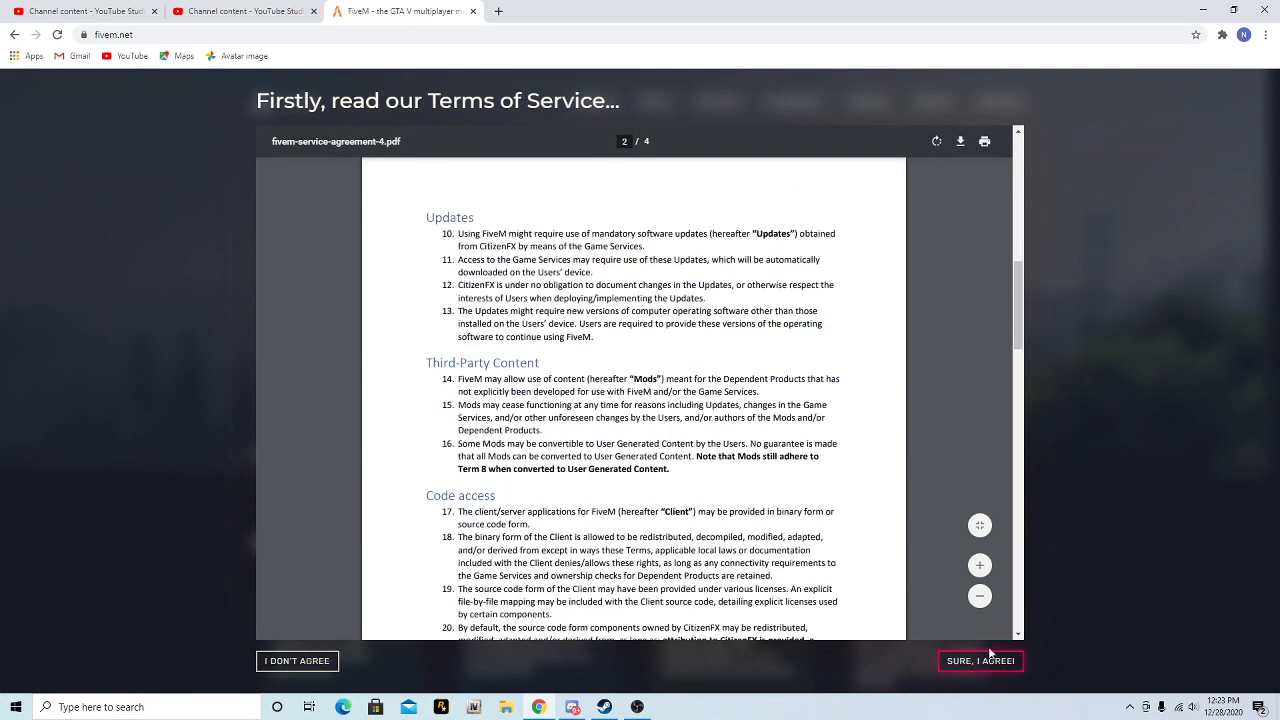
click(980, 660)
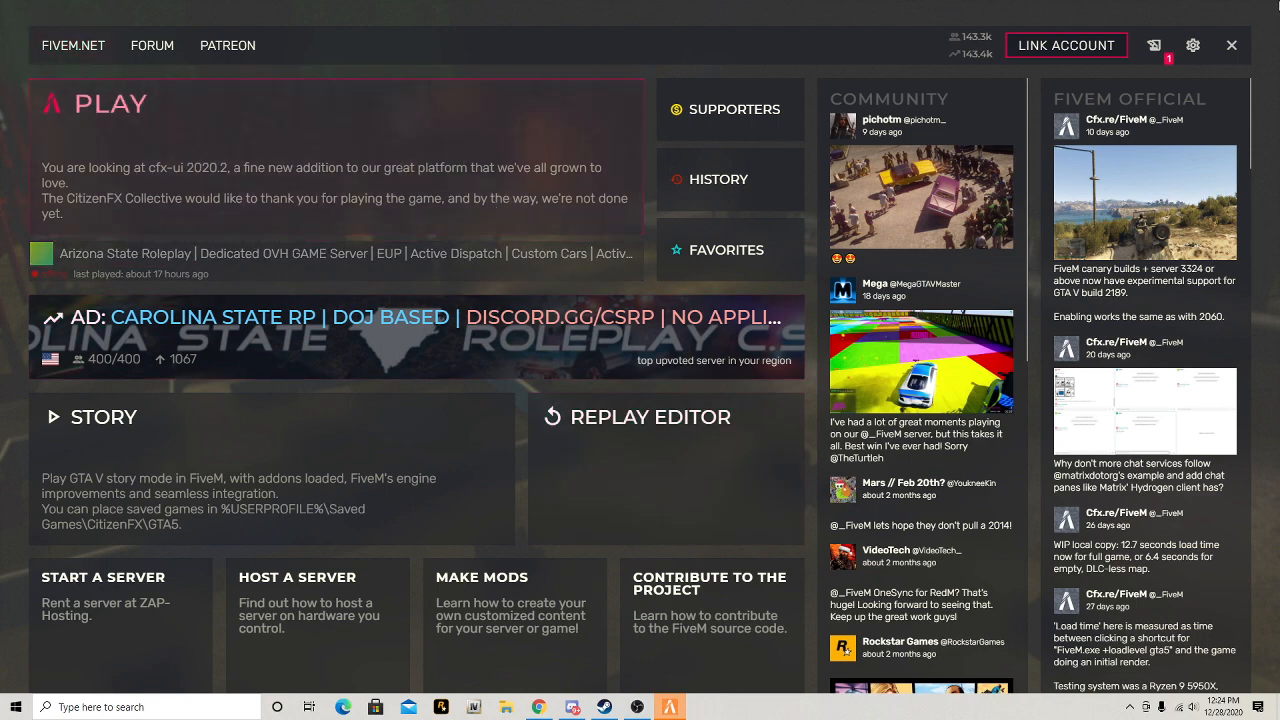
mouse_move(322, 152)
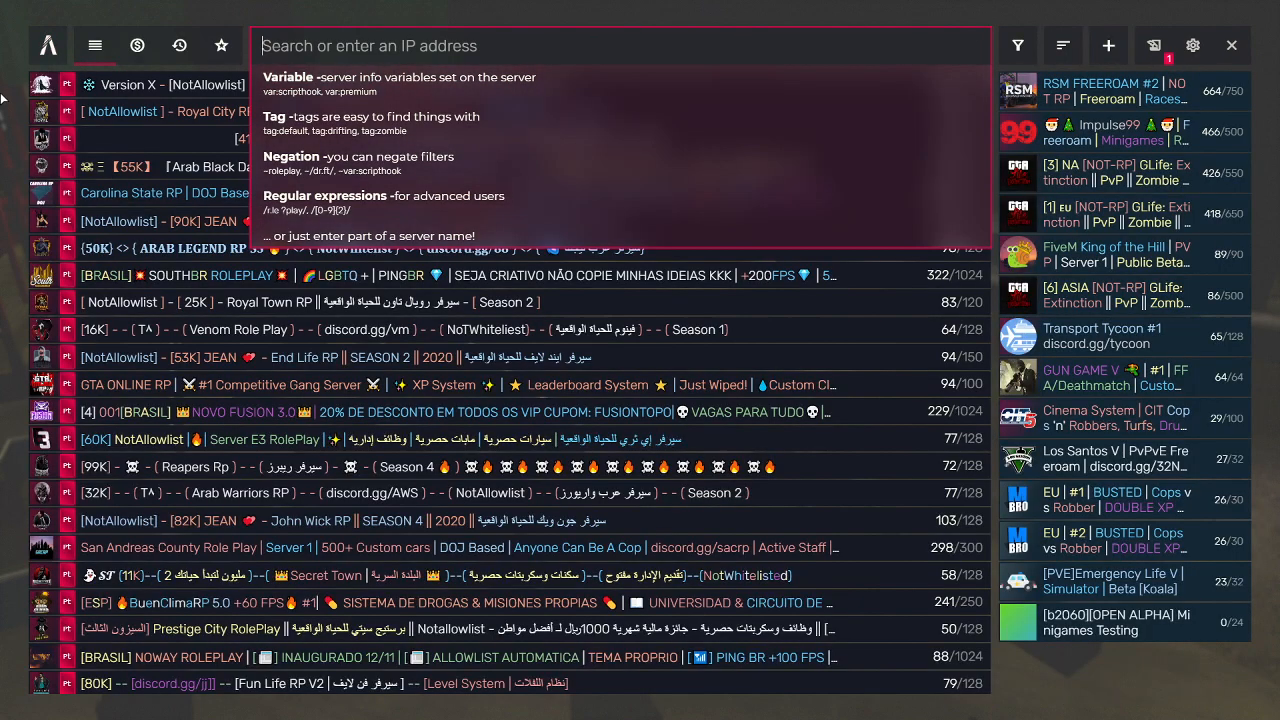
Try the server-name search 'CO' in the browser, then clear it to show all servers
text(CO)
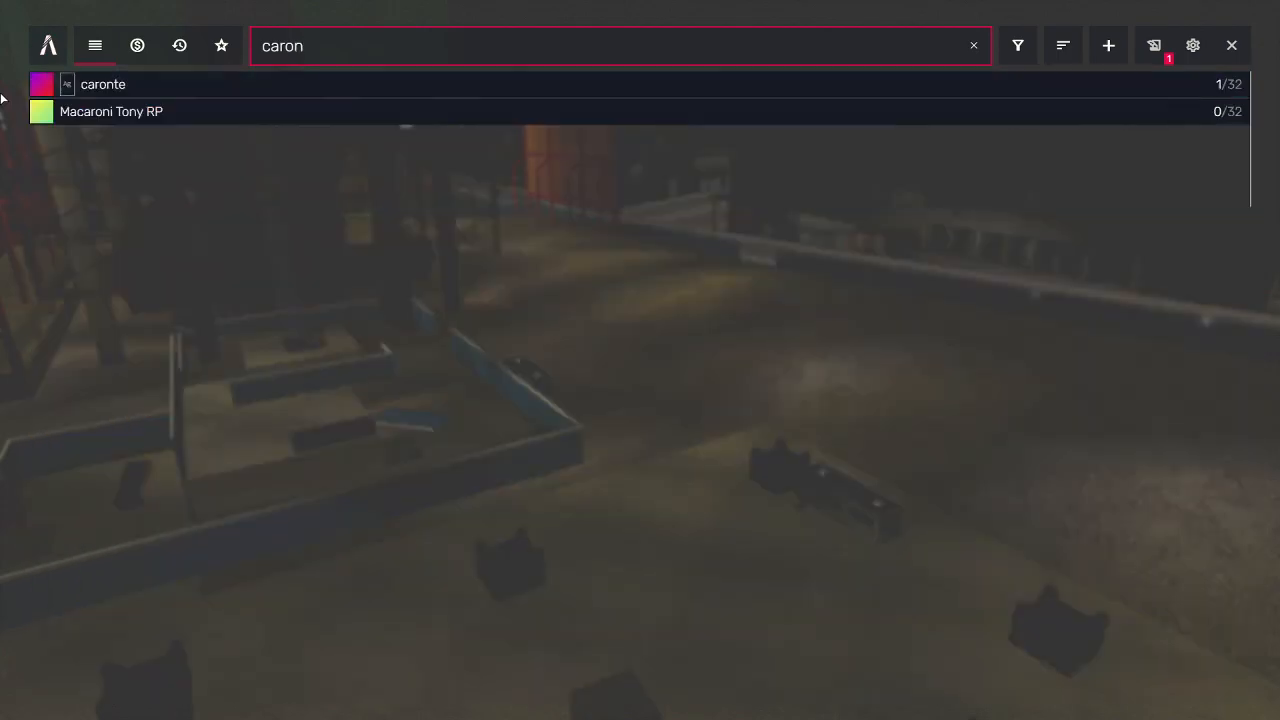
click(972, 44)
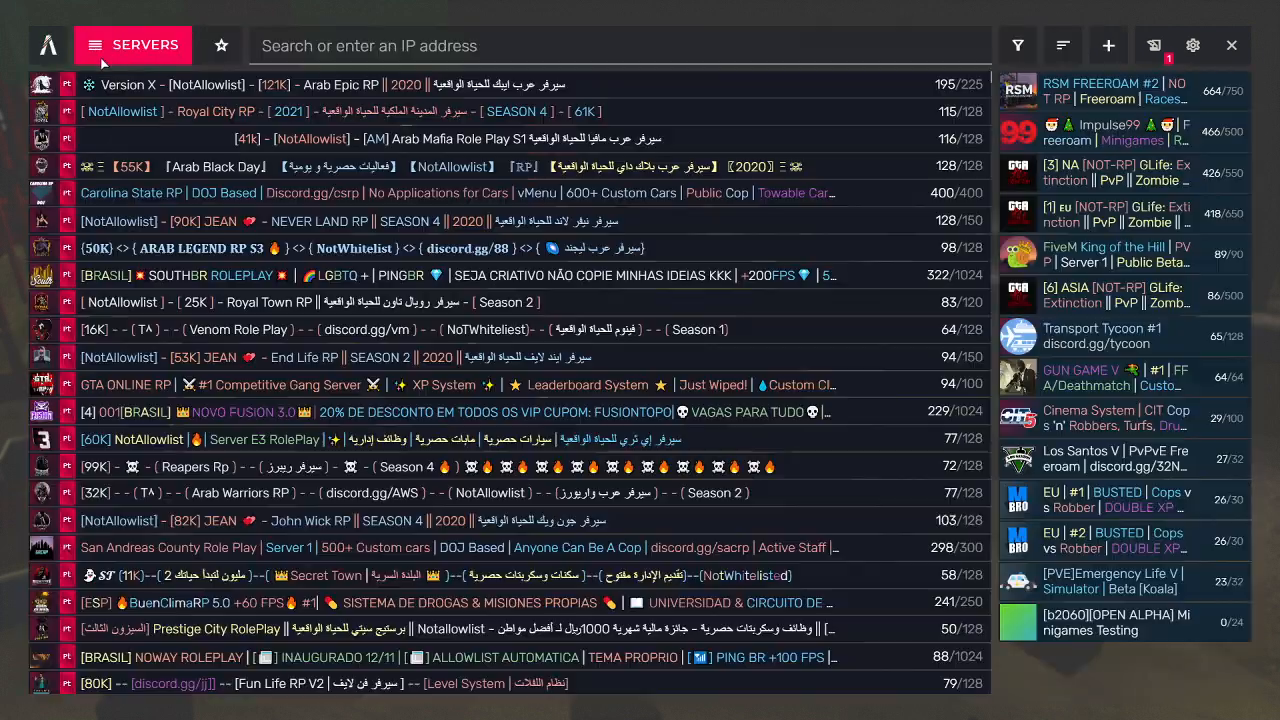
Filter the server list to English (United States) under Languages and close the filter panel
click(48, 44)
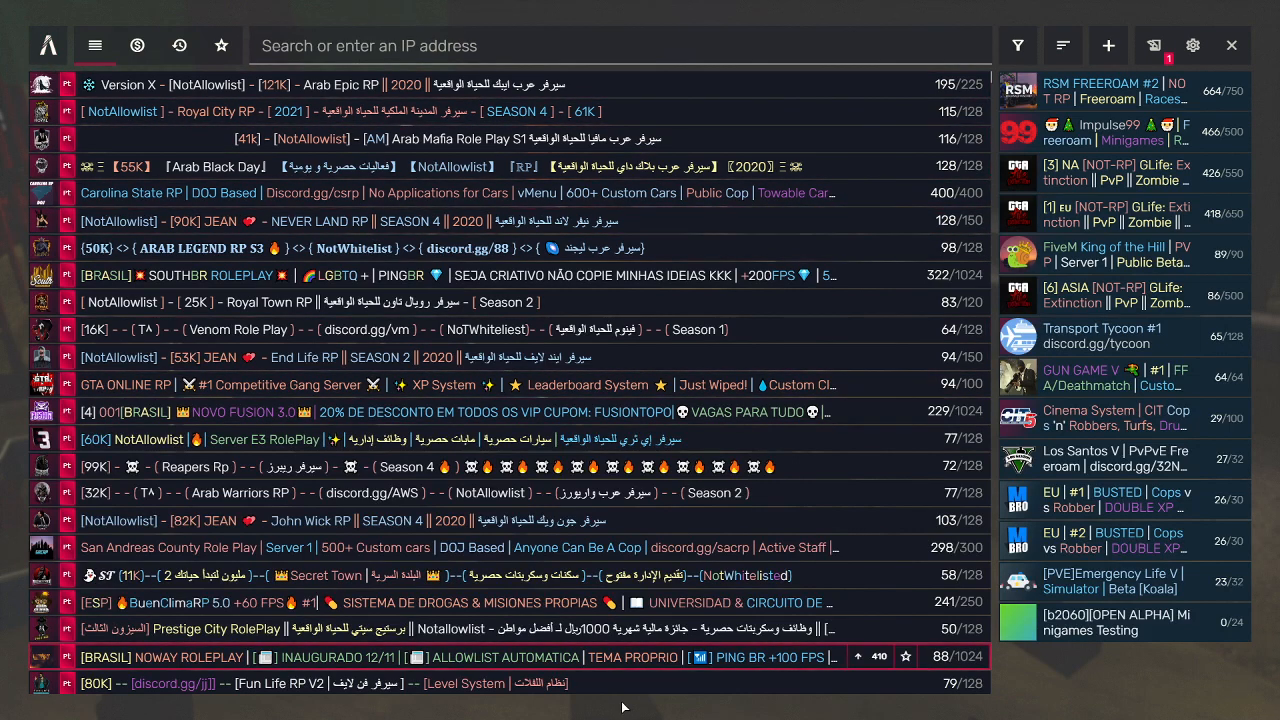
scroll(down, 3)
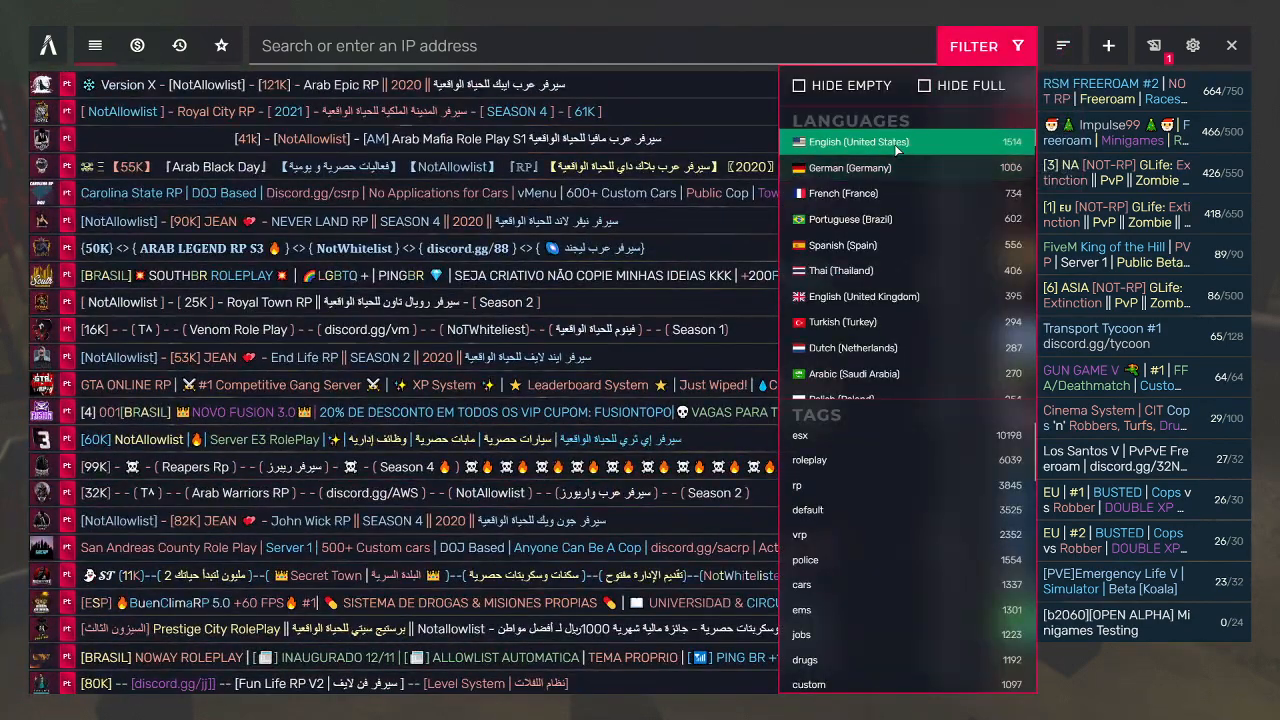
click(972, 46)
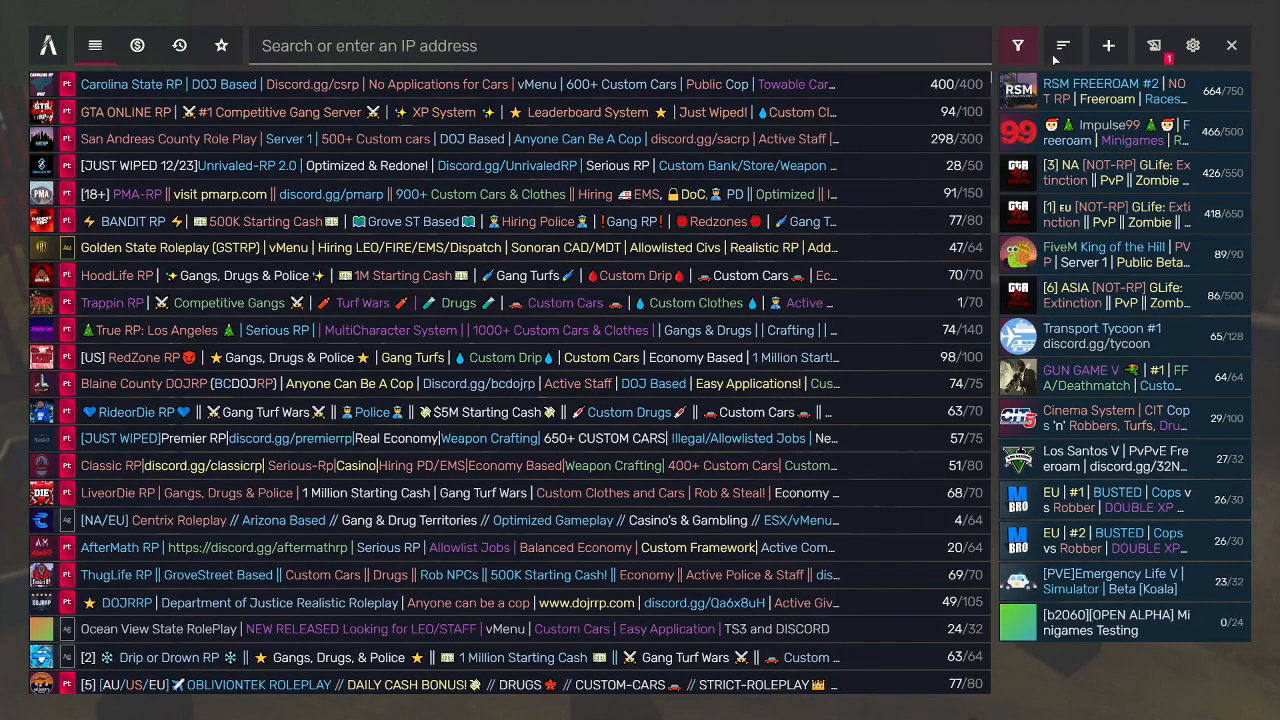
click(1016, 44)
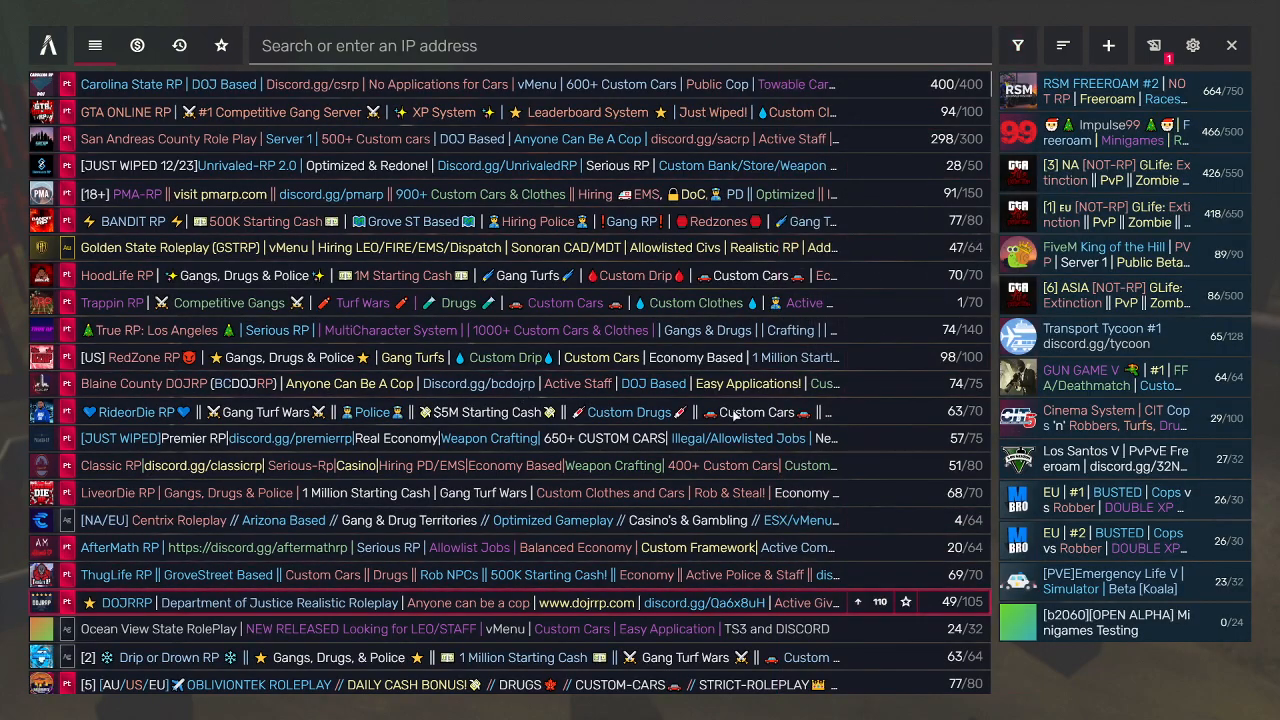
Review the filtered server list, then exit the FiveM client
scroll(down, 3)
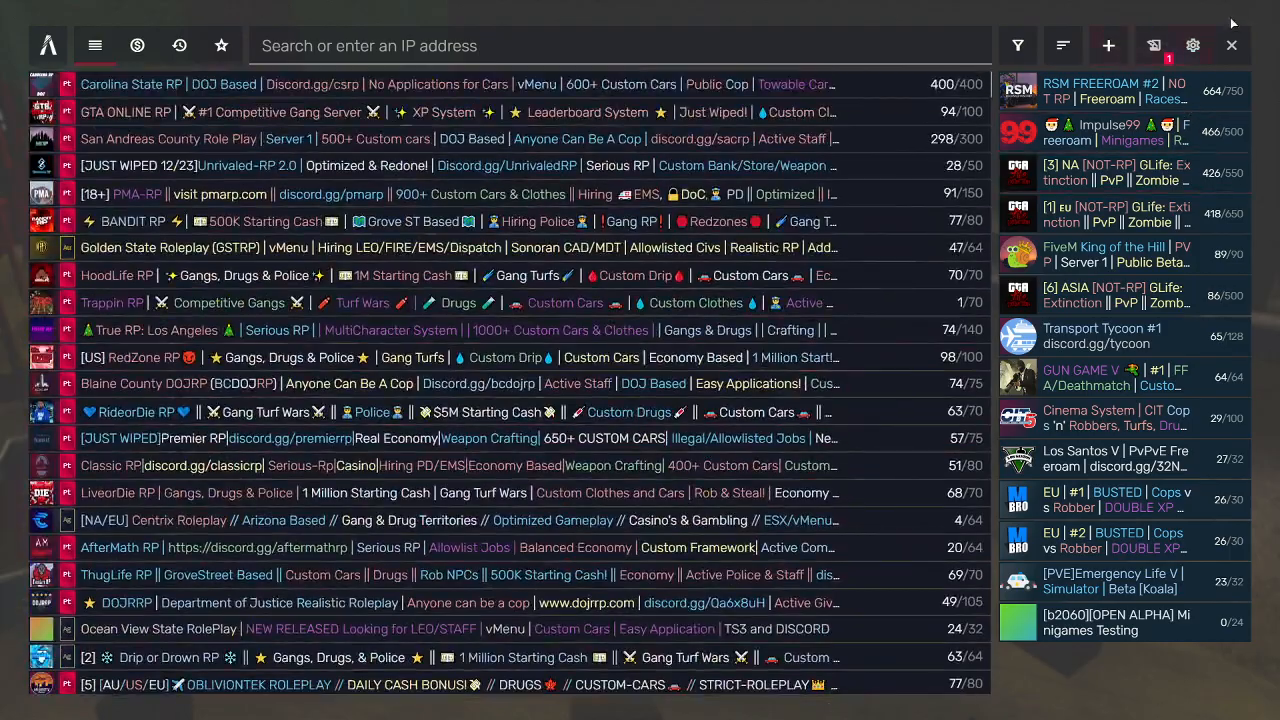
click(1232, 44)
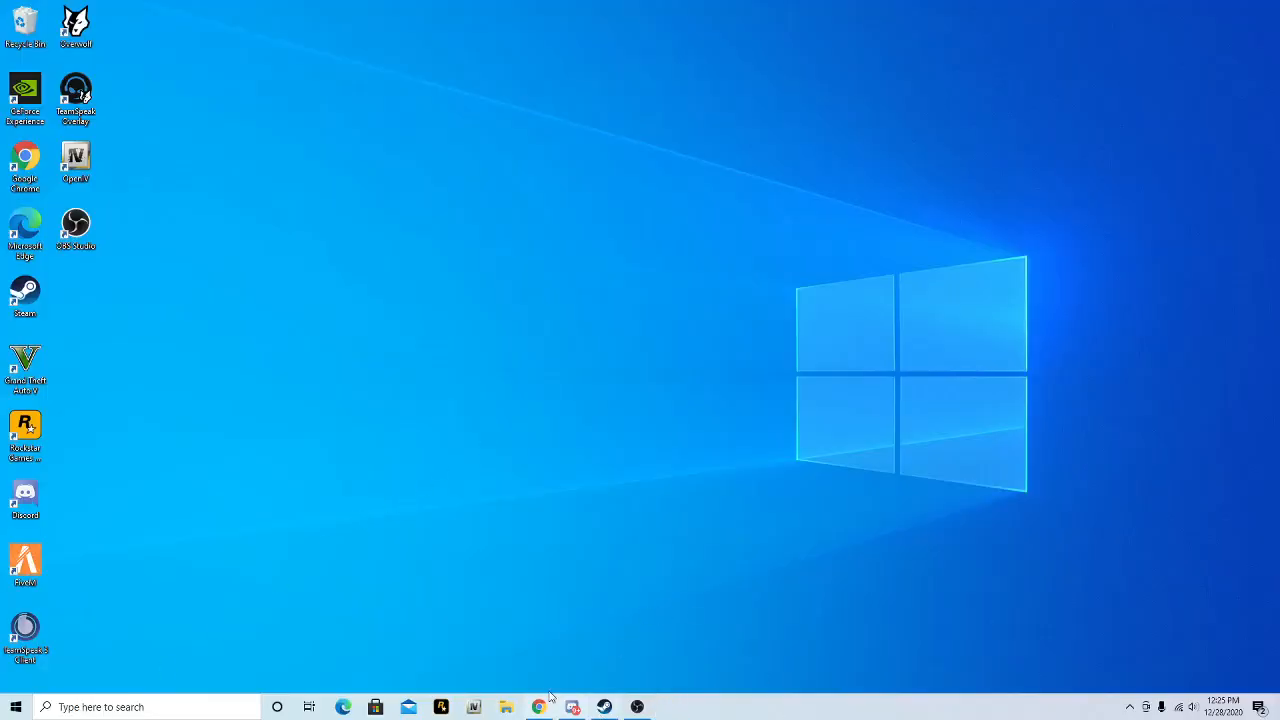
mouse_move(172, 496)
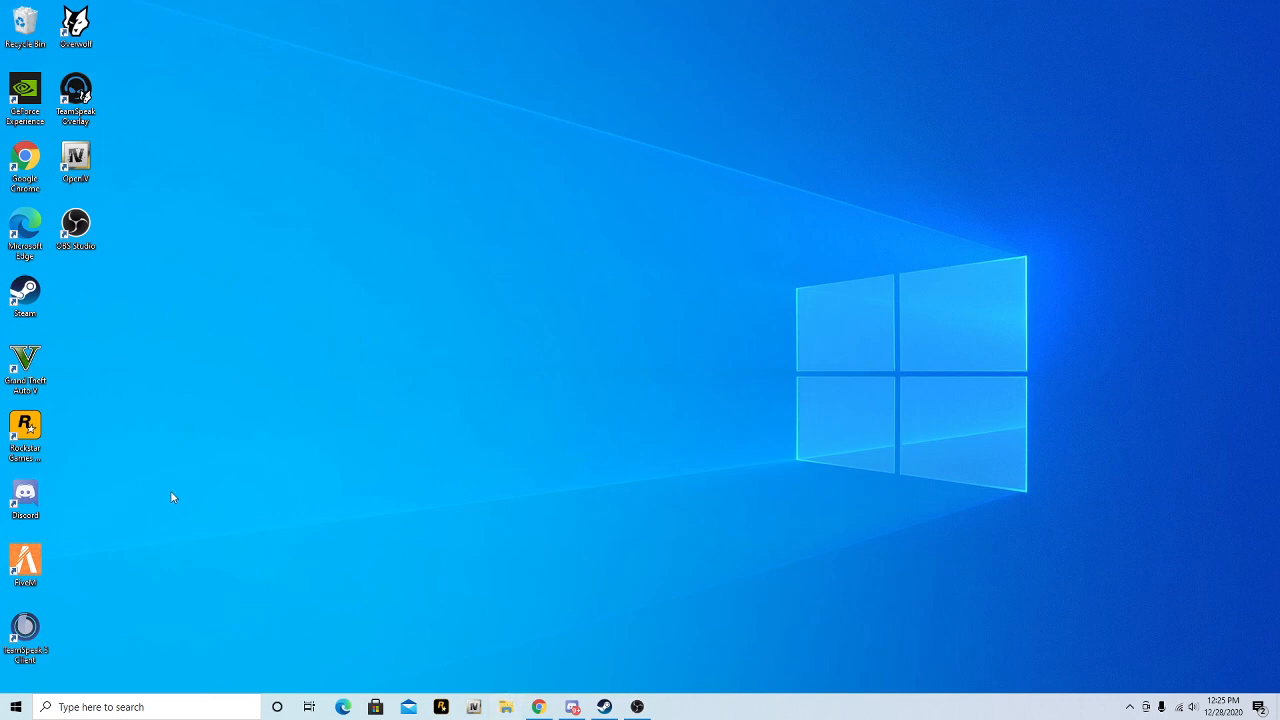
mouse_move(836, 628)
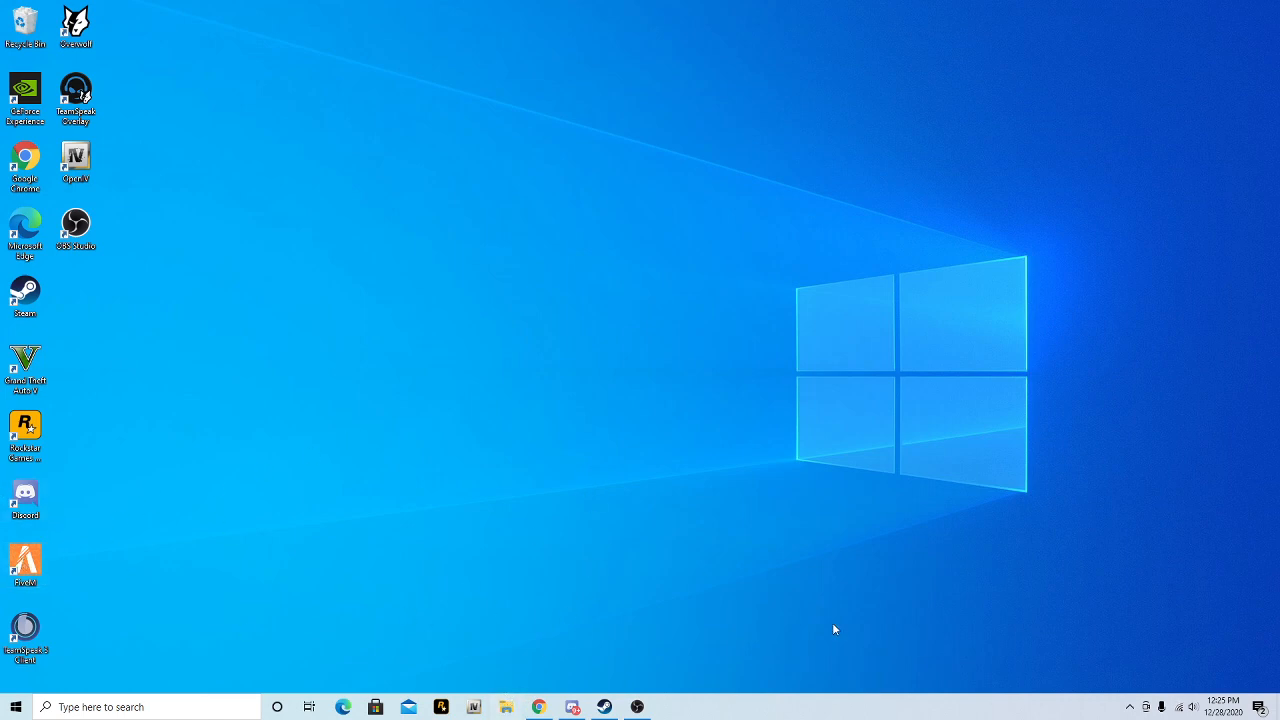
mouse_move(636, 708)
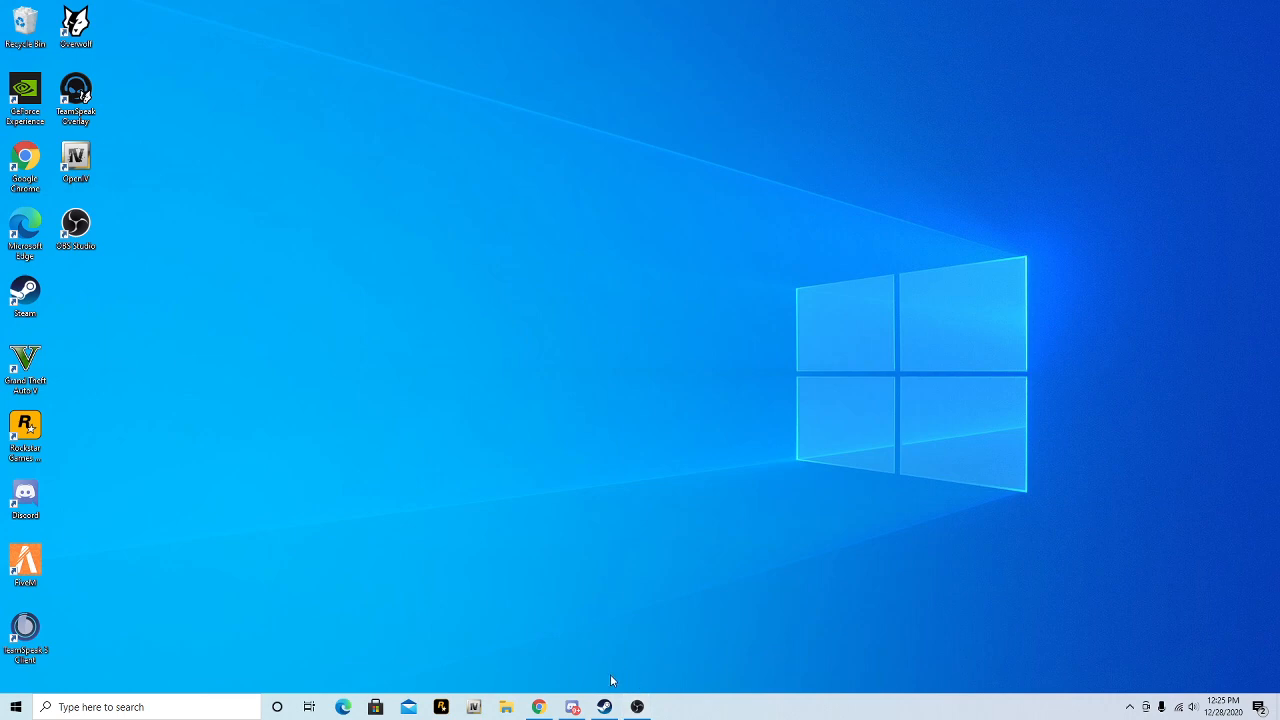
mouse_move(680, 704)
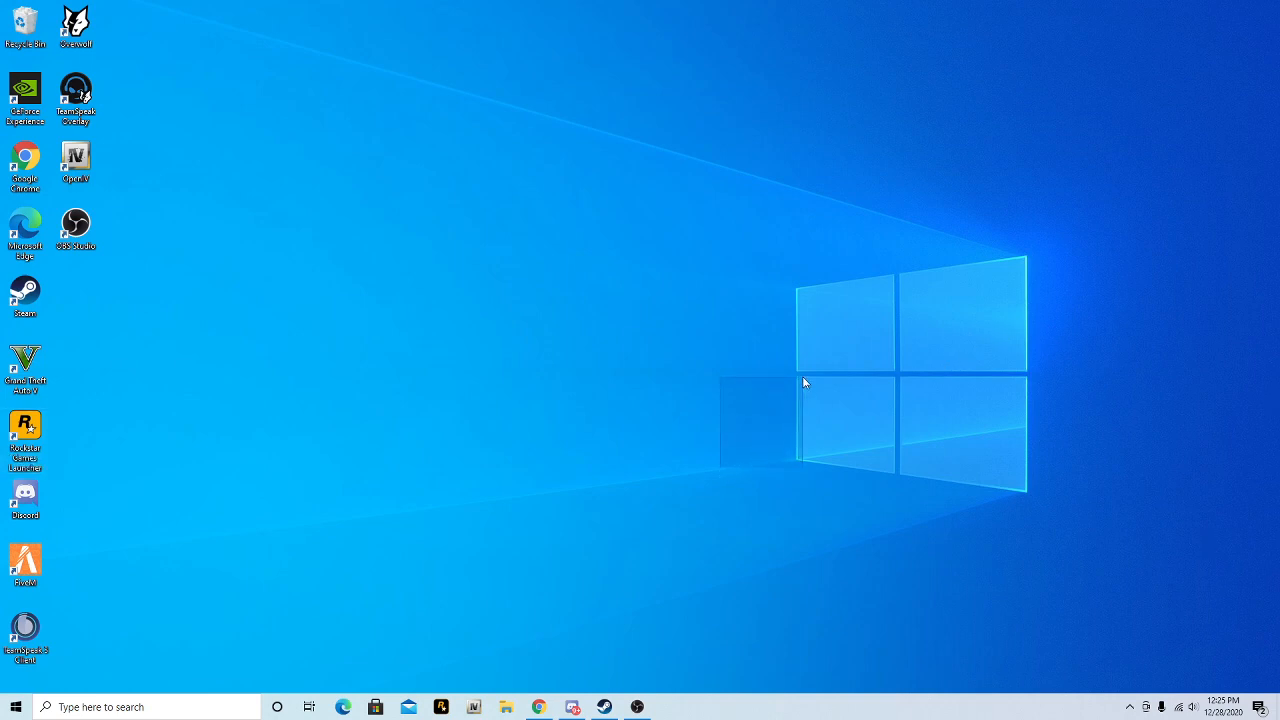
mouse_move(1076, 324)
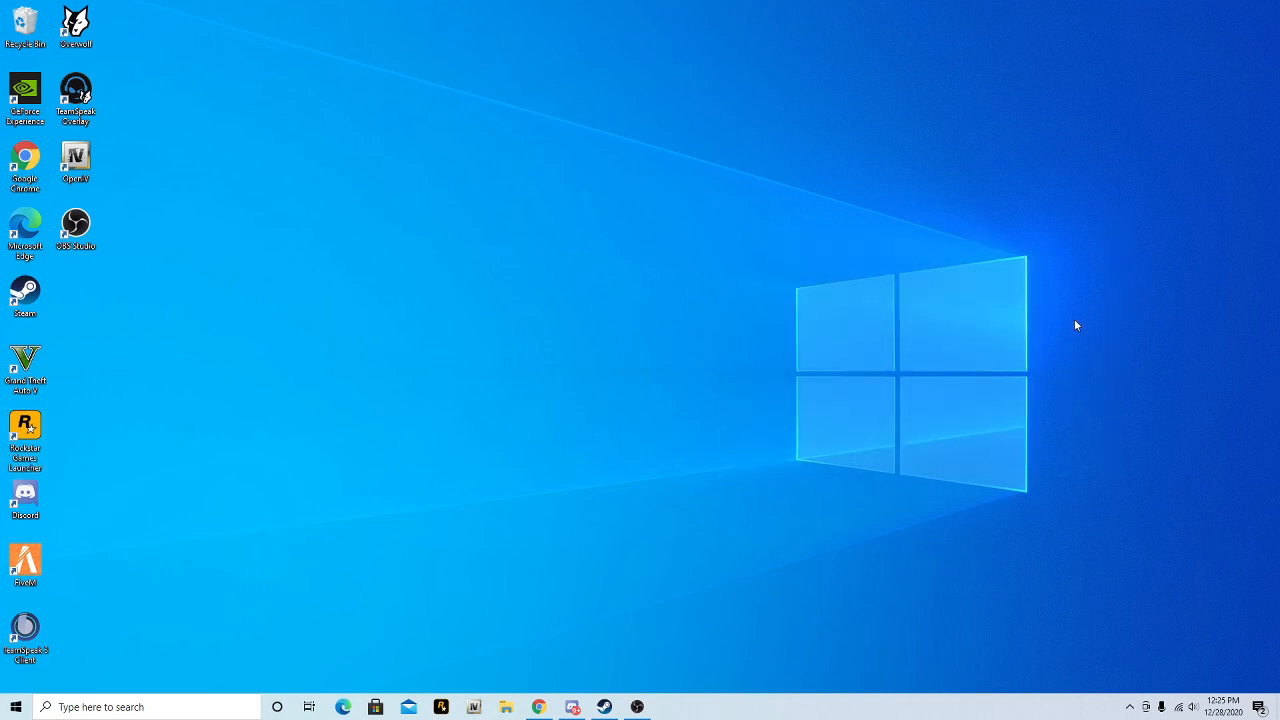